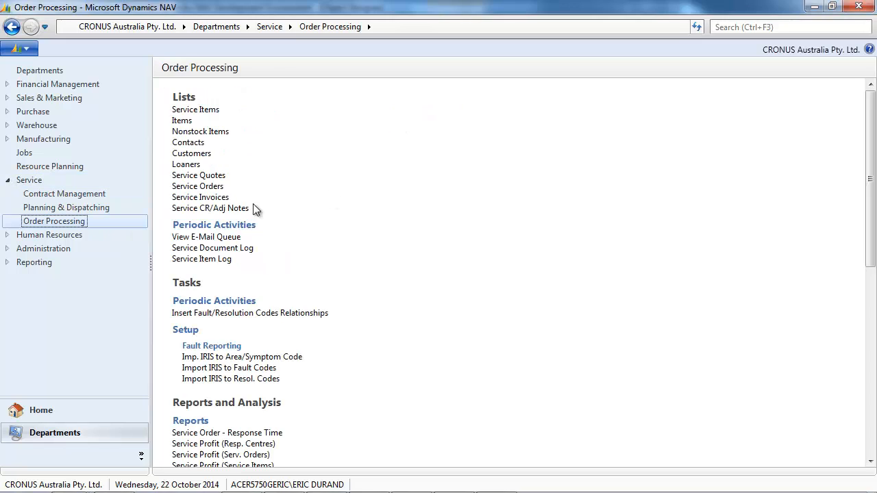
{"action": "mouse_move", "coordinate": [198, 187]}
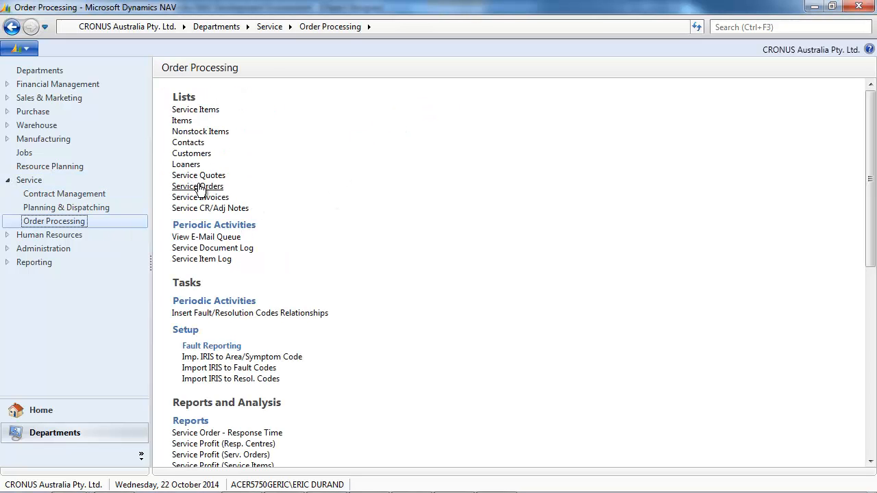
Go to the Service Orders list under Order Processing to begin a new order
{"action": "left_click", "coordinate": [197, 186]}
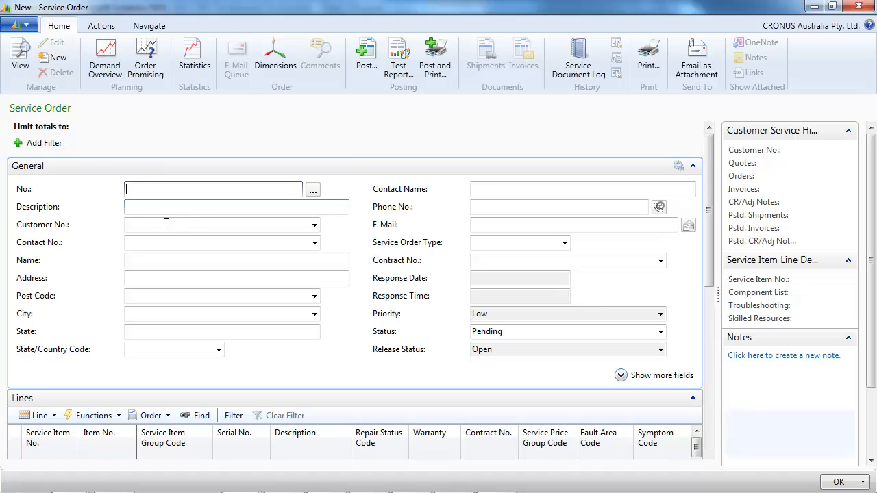
Set Customer No. 10000 (The Cannon Group PLC) and ship-to code DUTTON on the new order
{"action": "type", "text": "10000"}
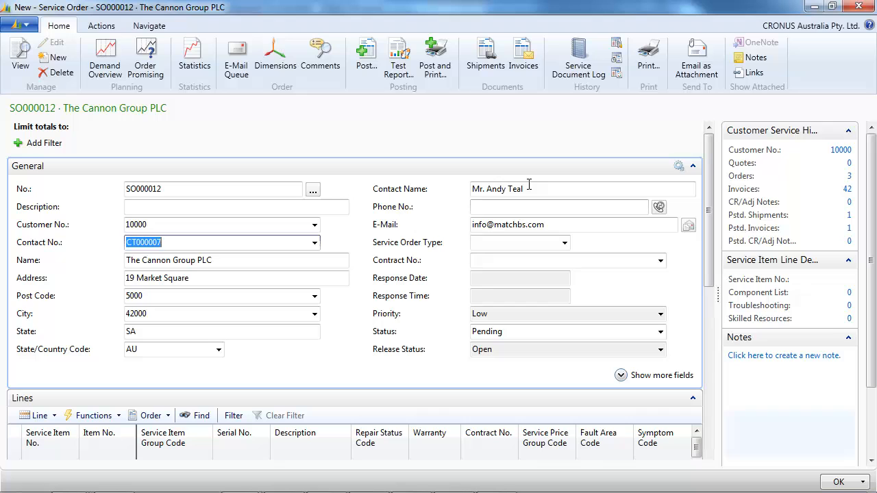
{"action": "scroll", "scroll_direction": "down", "scroll_amount": 3}
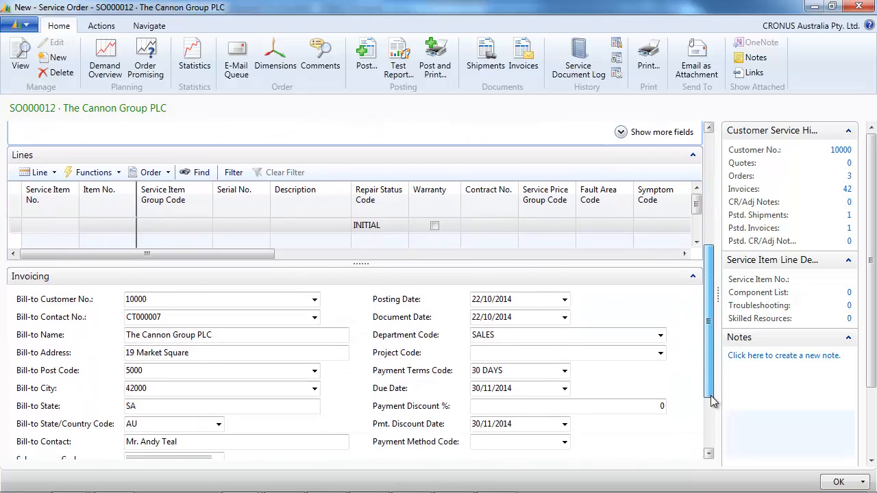
{"action": "scroll", "scroll_direction": "down", "scroll_amount": 3}
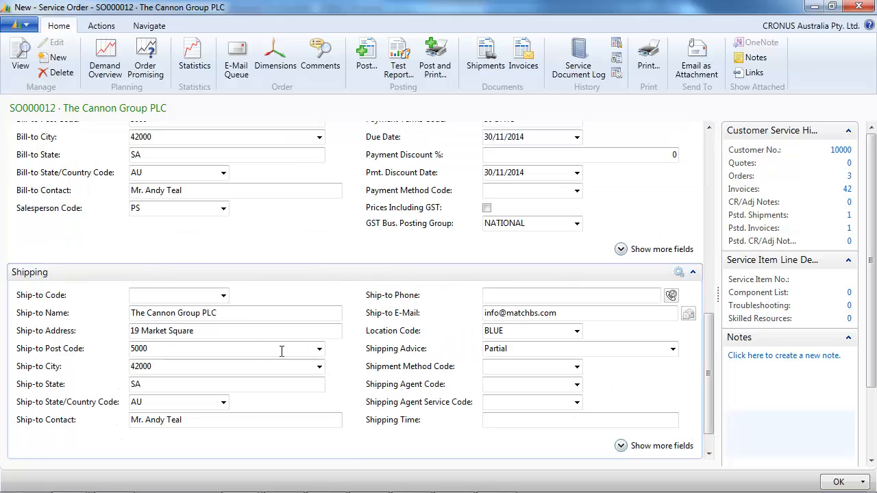
{"action": "left_click", "coordinate": [223, 296]}
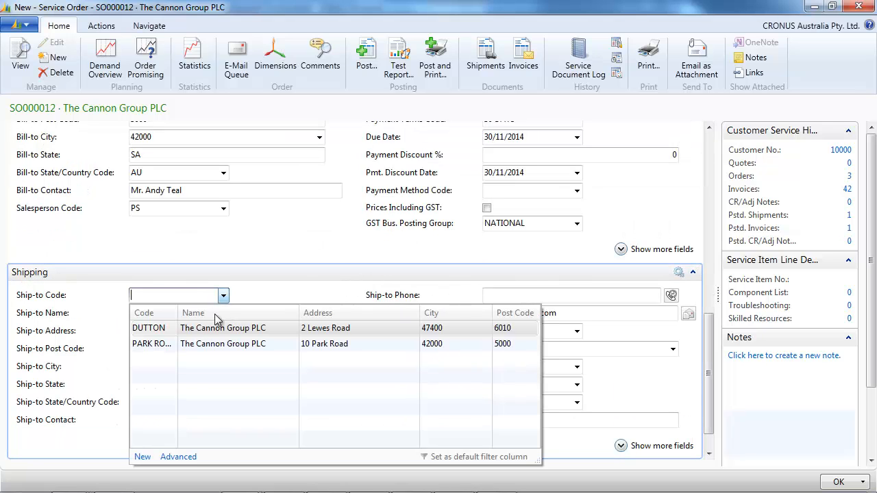
{"action": "left_click", "coordinate": [148, 328]}
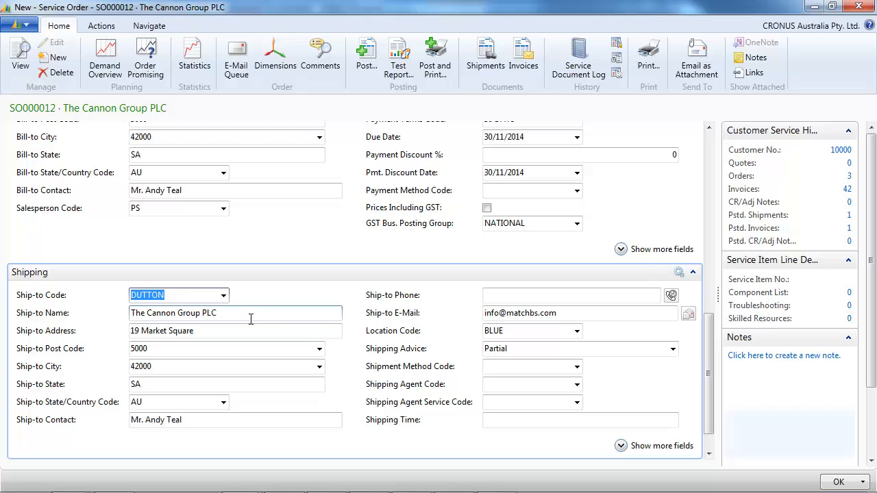
{"action": "scroll", "scroll_direction": "down", "scroll_amount": 3}
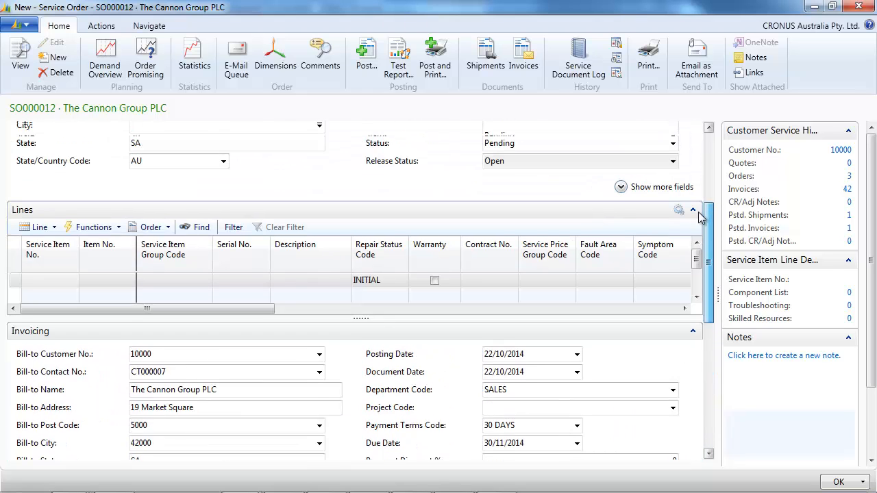
{"action": "scroll", "scroll_direction": "down", "scroll_amount": 3}
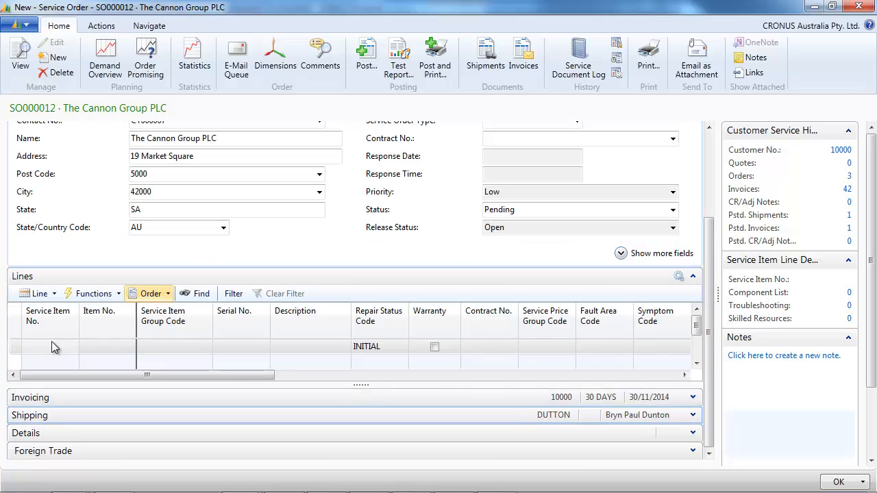
Add service item 47 (Server - Enterprise Package, contract SC00009) as a line with fault area 2
{"action": "left_click", "coordinate": [55, 348]}
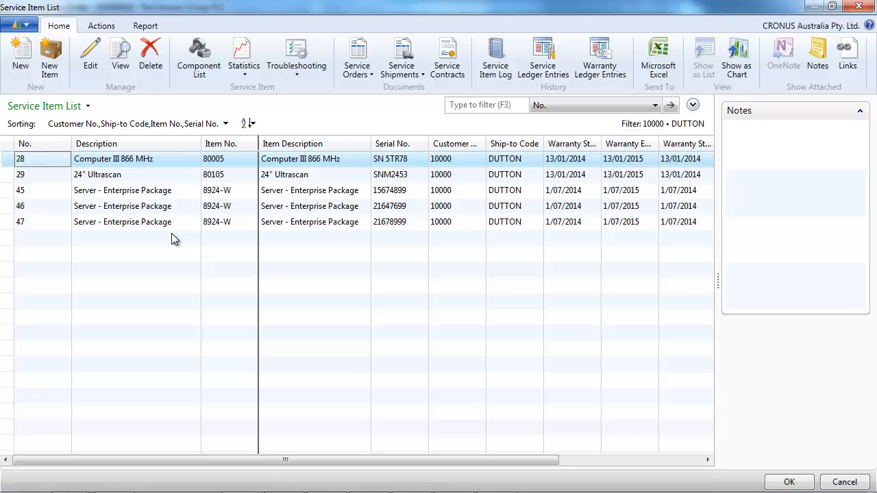
{"action": "mouse_move", "coordinate": [152, 225]}
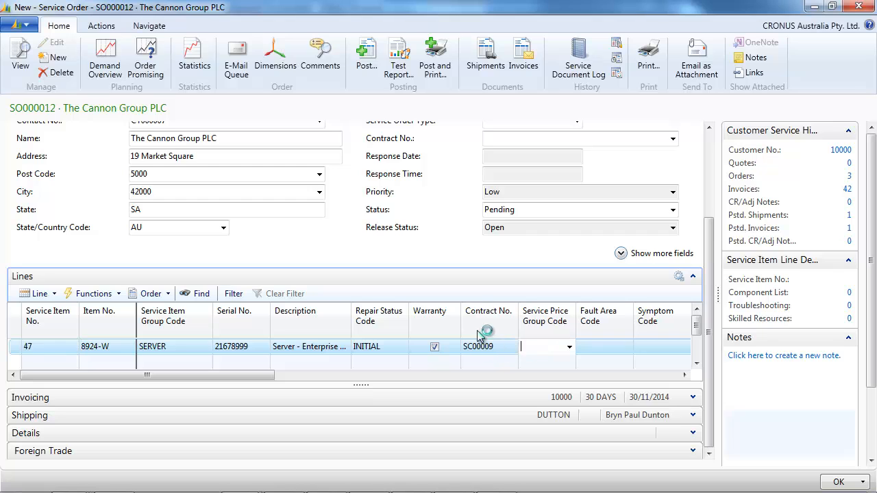
{"action": "left_click_drag", "start_coordinate": [148, 376], "coordinate": [332, 376]}
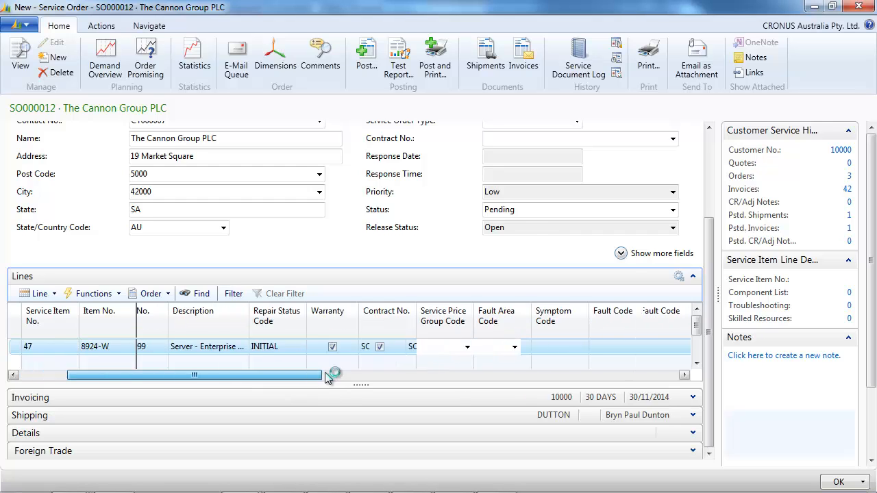
{"action": "left_click_drag", "start_coordinate": [194, 375], "coordinate": [430, 376]}
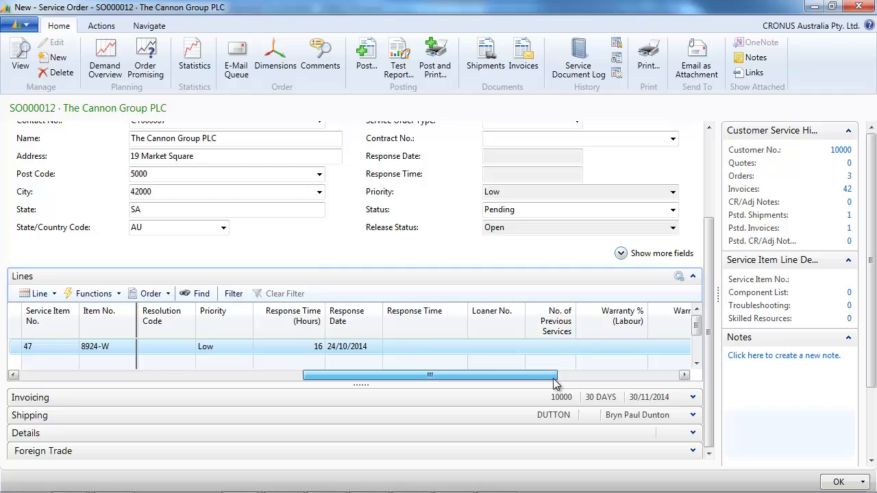
{"action": "left_click_drag", "start_coordinate": [431, 376], "coordinate": [500, 375]}
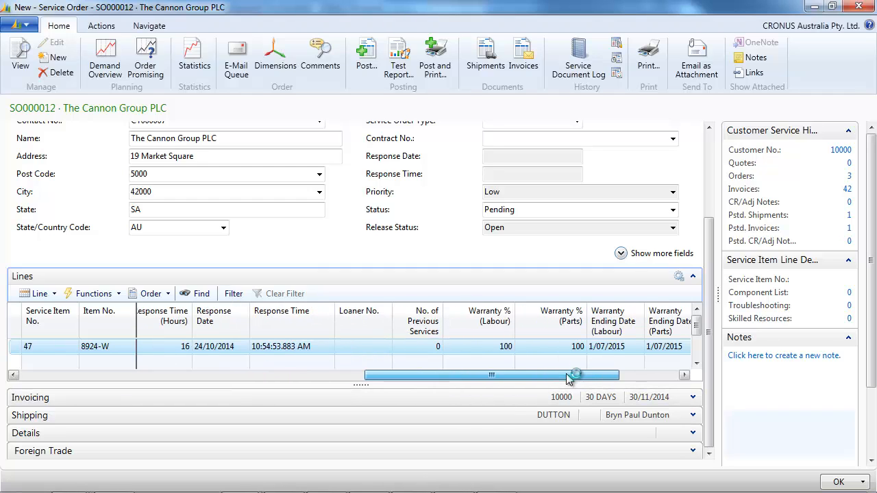
{"action": "left_click_drag", "start_coordinate": [575, 376], "coordinate": [361, 375]}
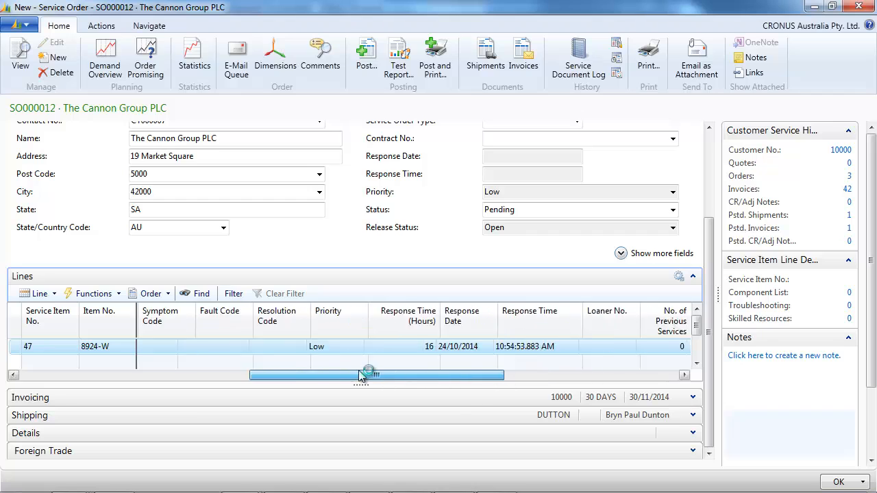
{"action": "left_click_drag", "start_coordinate": [370, 376], "coordinate": [249, 375]}
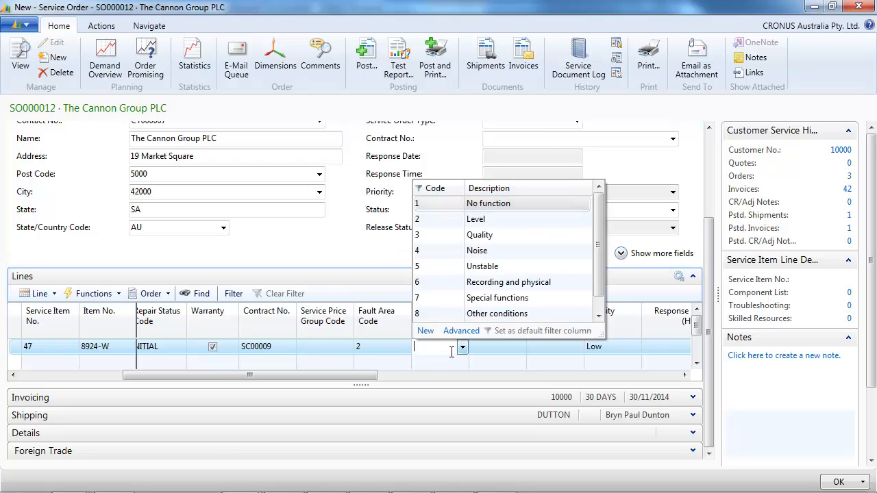
Set symptom code 1 and a fault code on the line, then collapse the General FastTab
{"action": "left_click", "coordinate": [488, 203]}
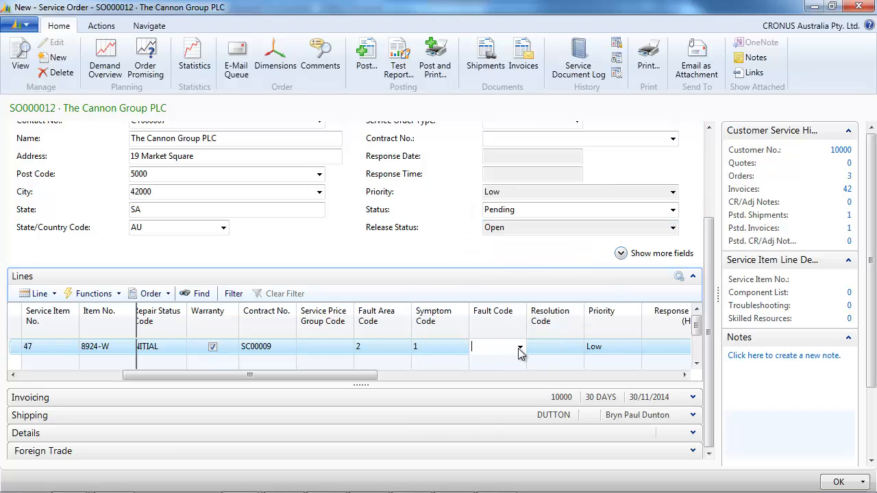
{"action": "left_click", "coordinate": [508, 346]}
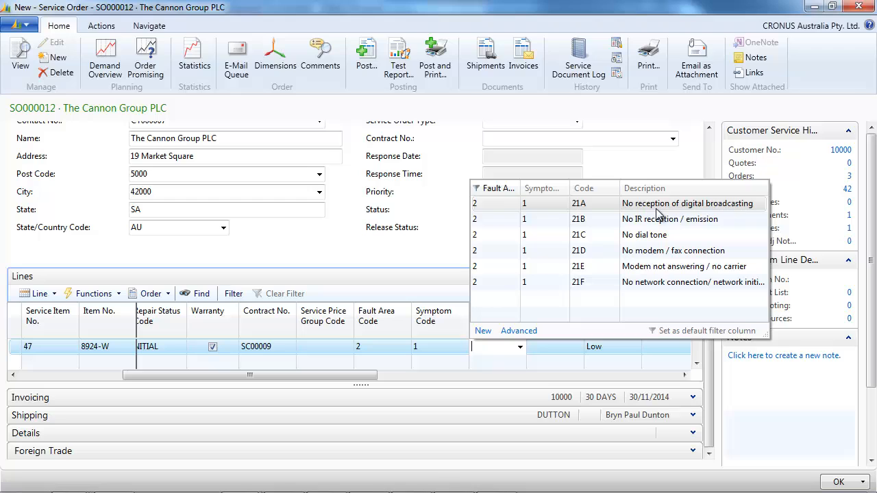
{"action": "mouse_move", "coordinate": [468, 242]}
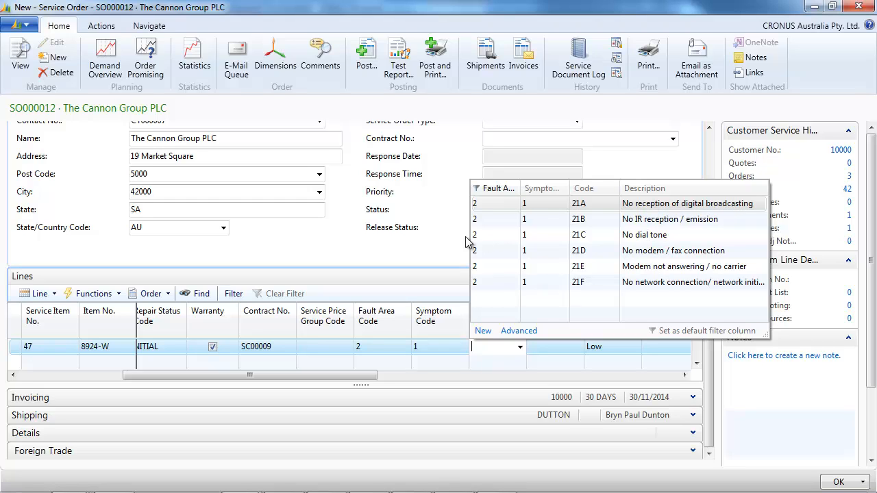
{"action": "mouse_move", "coordinate": [656, 226]}
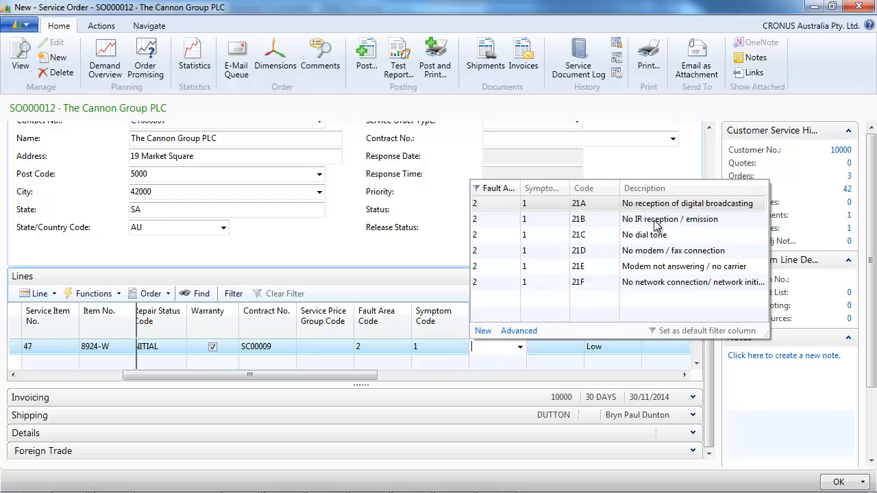
{"action": "left_click", "coordinate": [578, 219]}
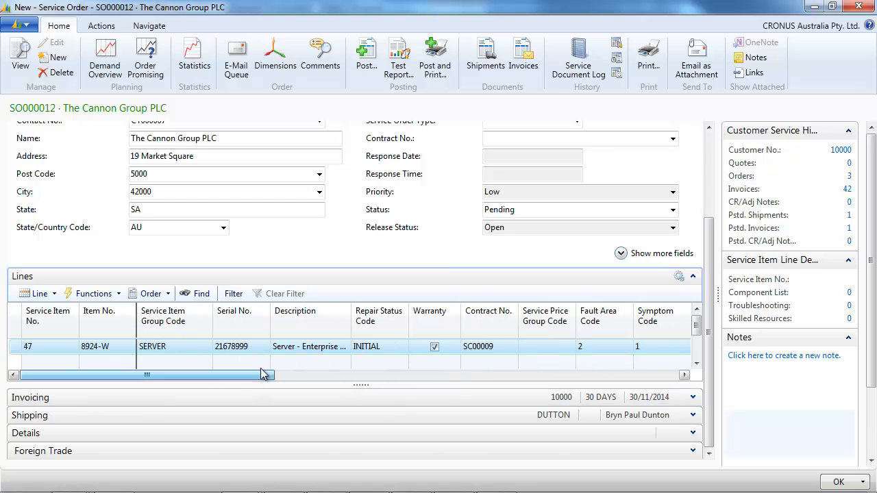
{"action": "scroll", "scroll_direction": "up", "scroll_amount": 3}
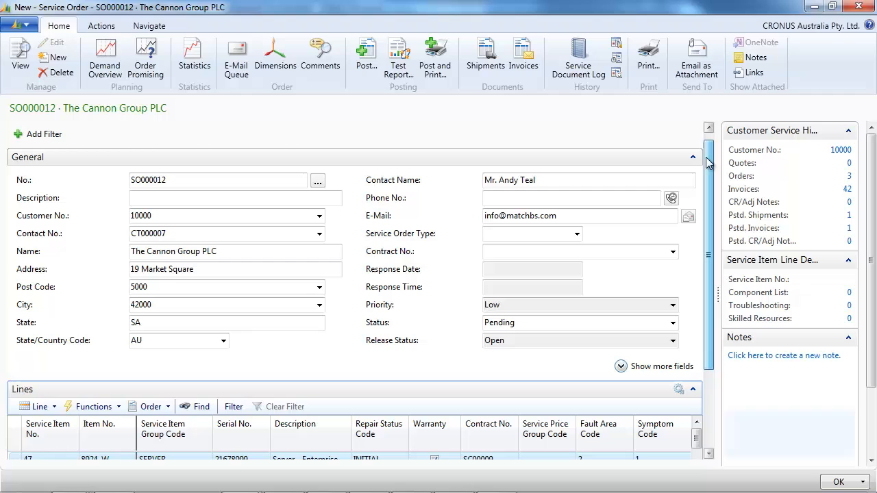
{"action": "left_click", "coordinate": [702, 156]}
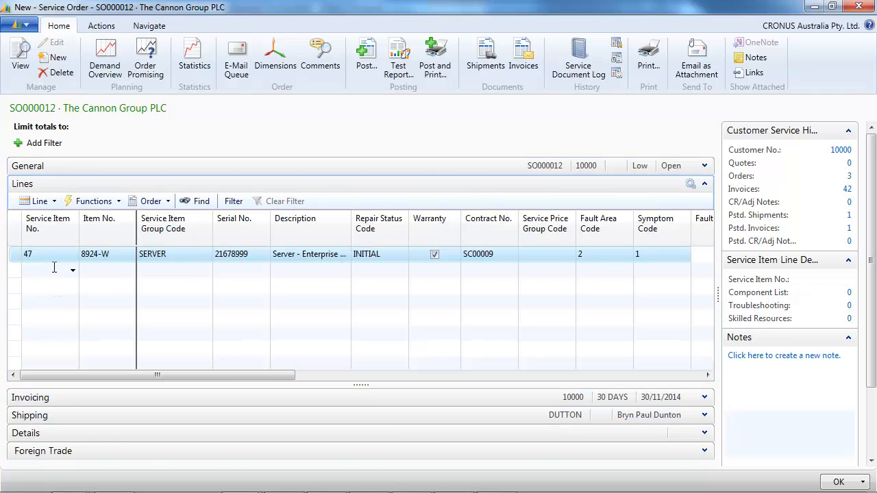
Add service item 29, the 24" Ultrascan monitor, as a second line and review its fields
{"action": "left_click", "coordinate": [73, 269]}
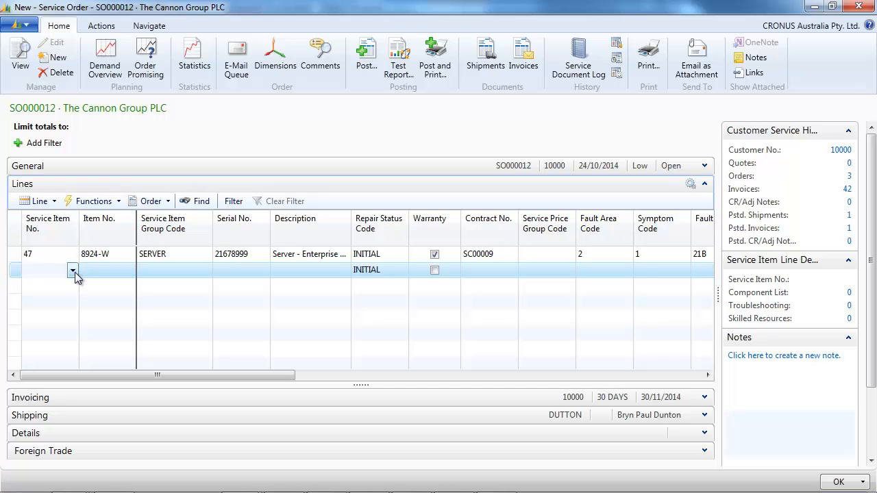
{"action": "left_click", "coordinate": [72, 268]}
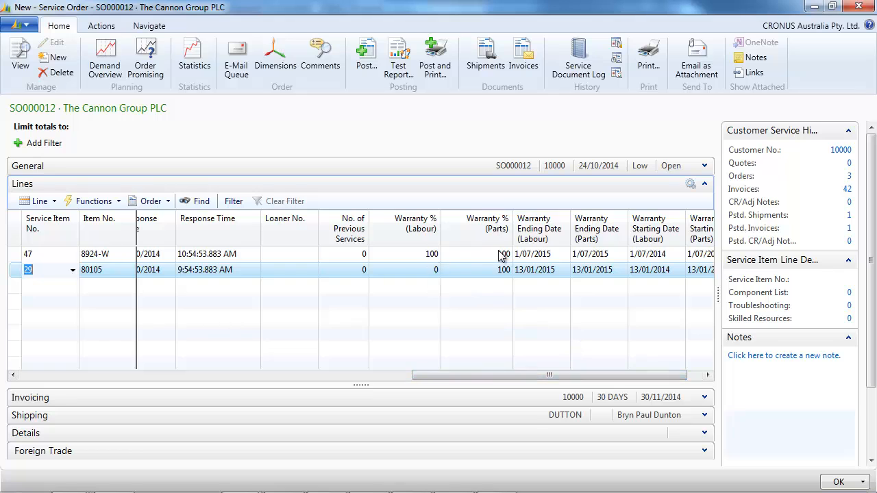
{"action": "left_click_drag", "start_coordinate": [548, 376], "coordinate": [386, 376]}
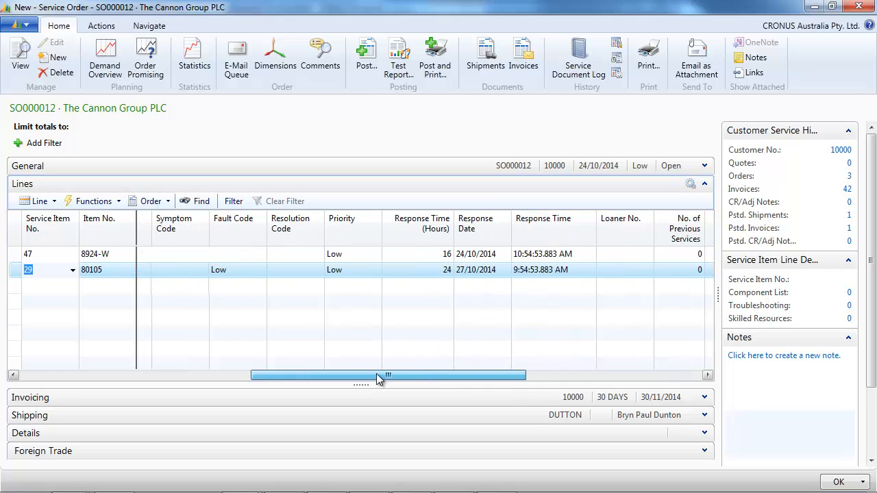
{"action": "left_click_drag", "start_coordinate": [381, 376], "coordinate": [238, 375]}
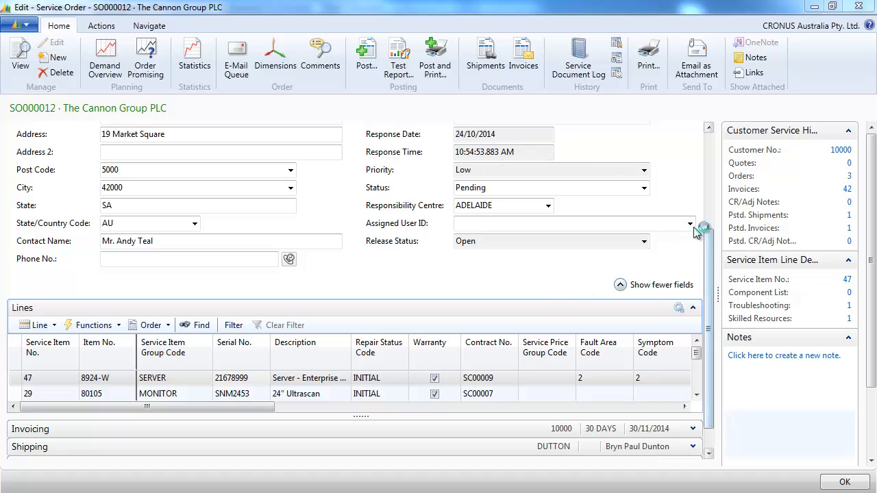
Open the line's Resource Allocations and its Resource Availability view
{"action": "left_click", "coordinate": [690, 223]}
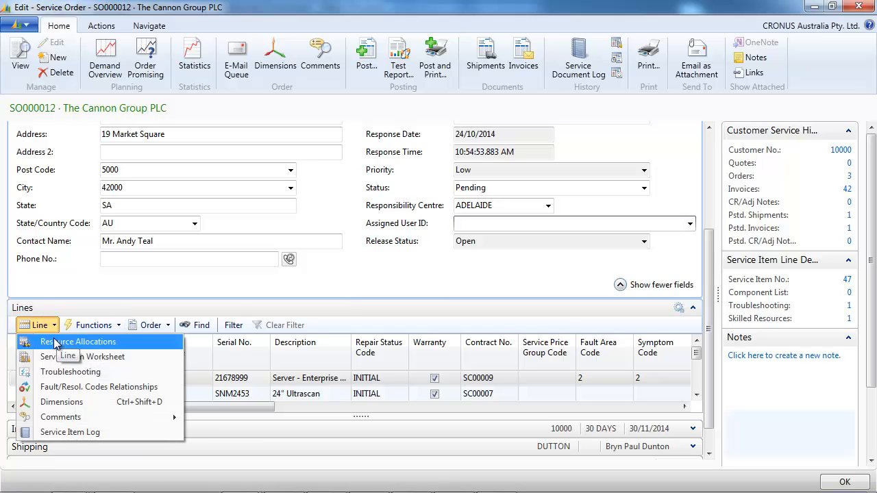
{"action": "left_click", "coordinate": [77, 341]}
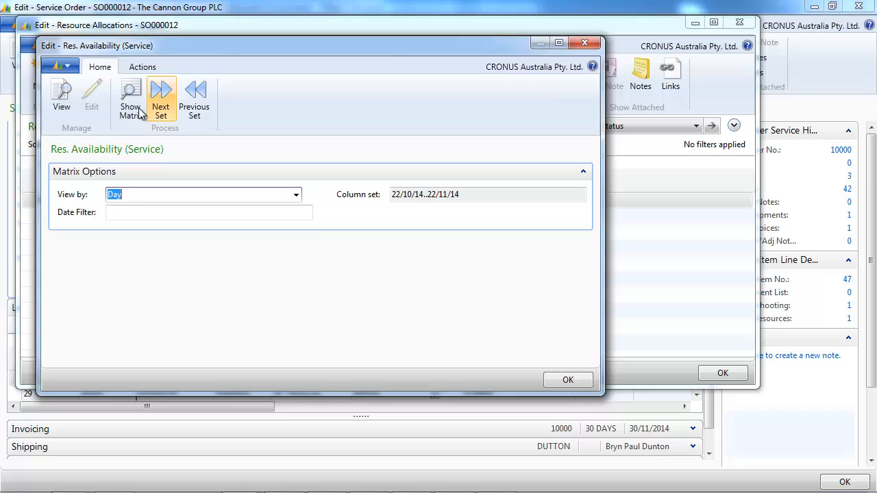
Close Res. Availability to return to the allocations showing LINDA on item 47 for 3 hours
{"action": "left_click", "coordinate": [130, 96]}
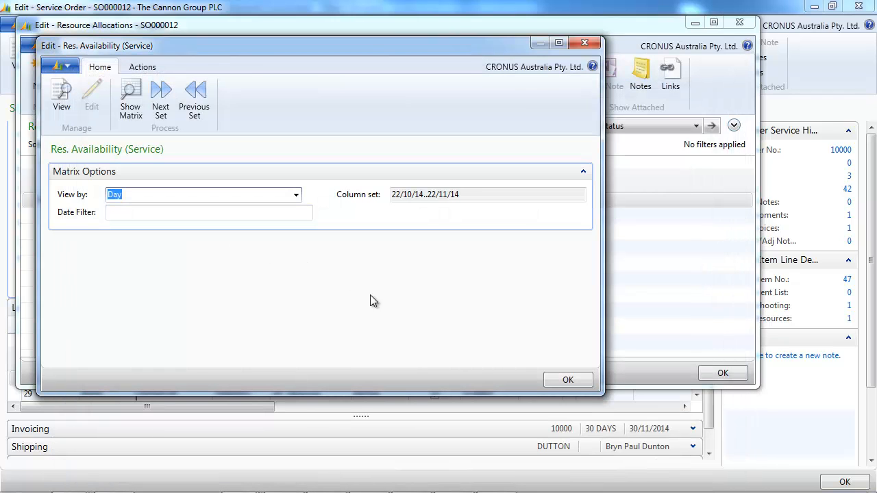
{"action": "left_click", "coordinate": [567, 380]}
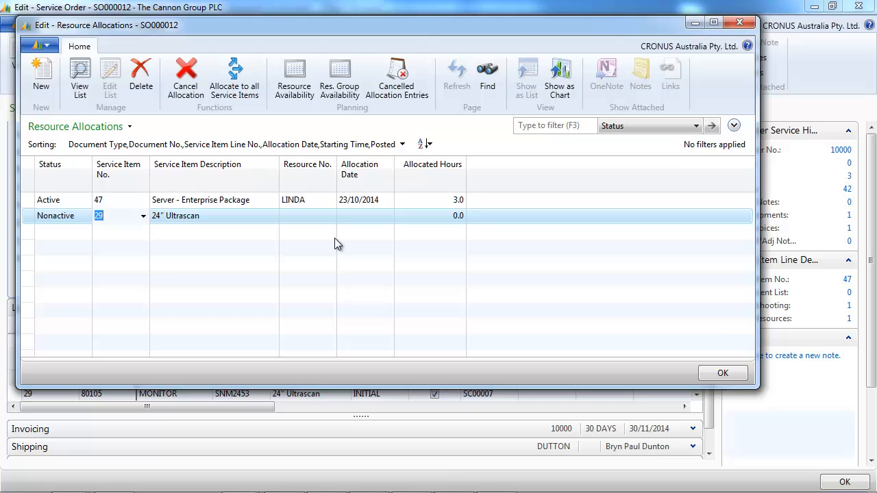
Allocate LINDA to service item 29 for 1.0 hour and check her resource availability
{"action": "left_click", "coordinate": [307, 215]}
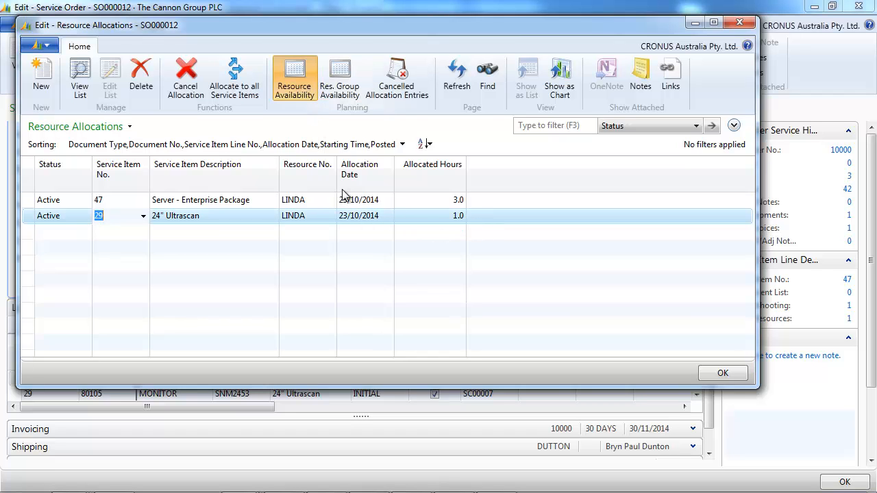
{"action": "left_click", "coordinate": [293, 77]}
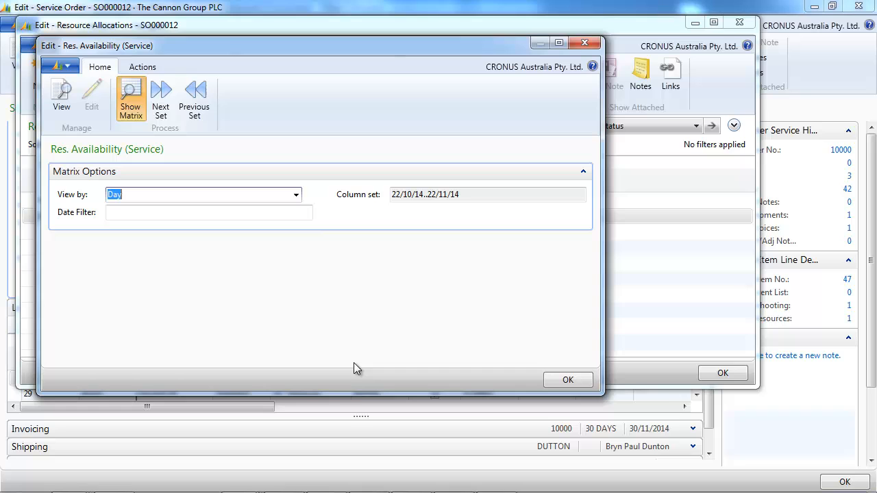
View the daily availability matrix, then close the matrix and availability windows
{"action": "left_click", "coordinate": [130, 96]}
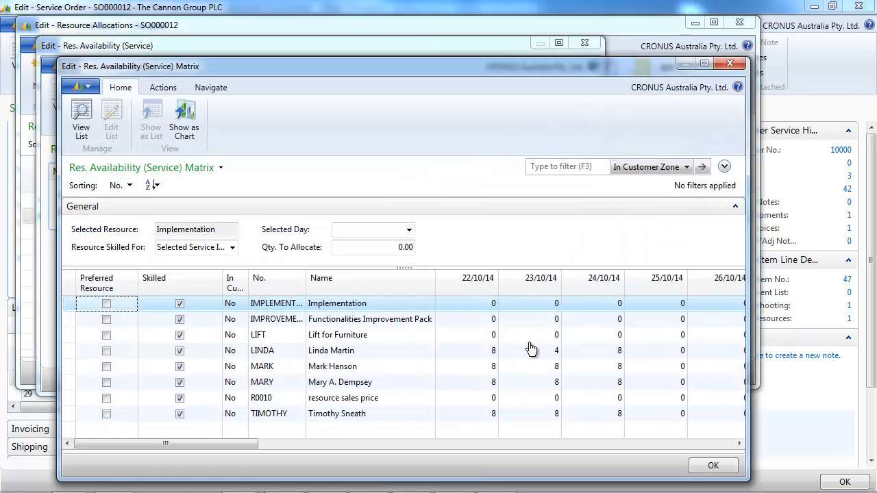
{"action": "left_click", "coordinate": [729, 64]}
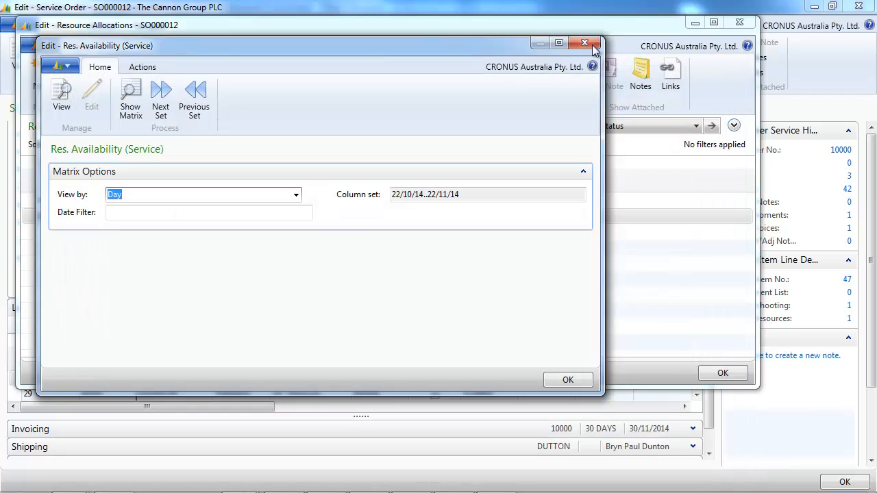
{"action": "left_click", "coordinate": [584, 42]}
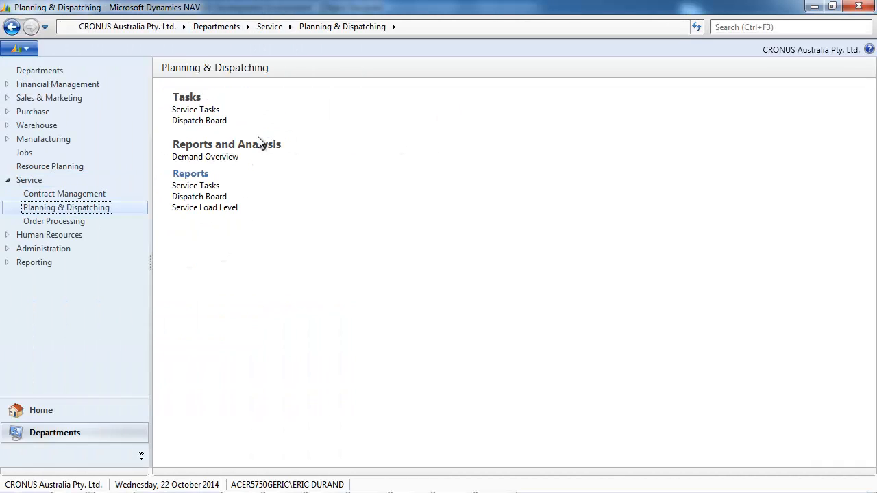
On the Dispatch Board select SO000012 and enter LINDA as the resource for item 47
{"action": "left_click", "coordinate": [199, 121]}
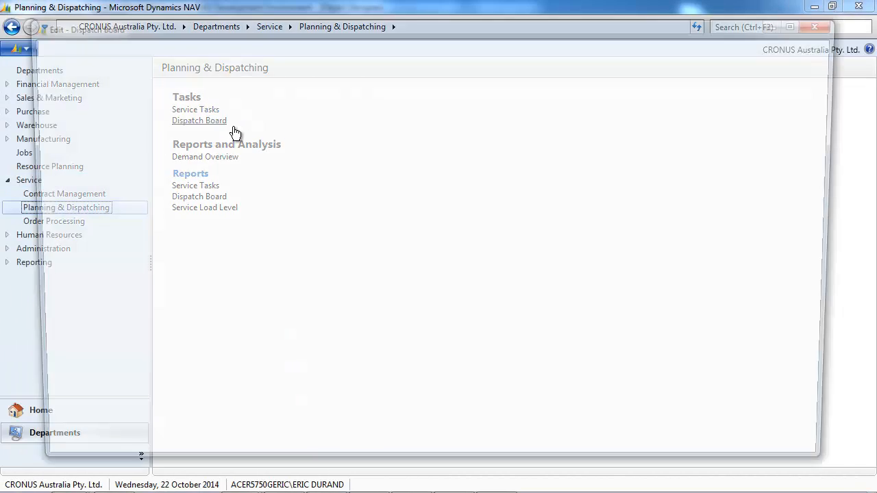
{"action": "left_click", "coordinate": [199, 120]}
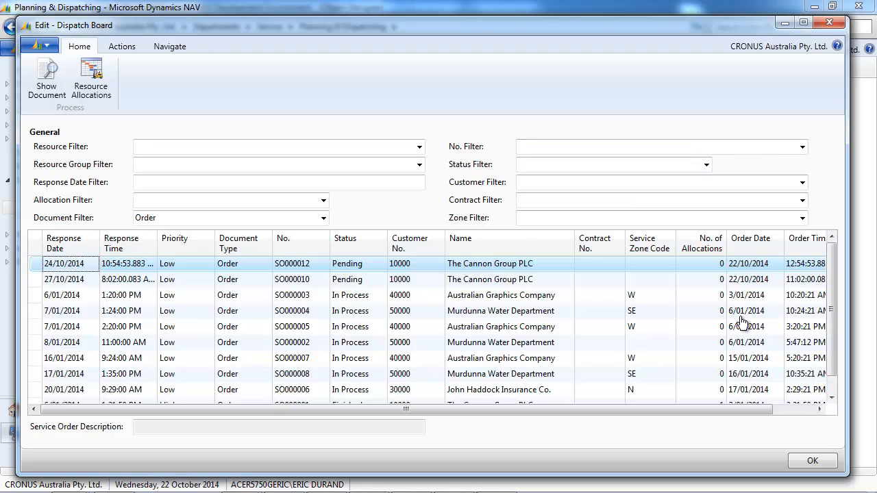
{"action": "mouse_move", "coordinate": [134, 248]}
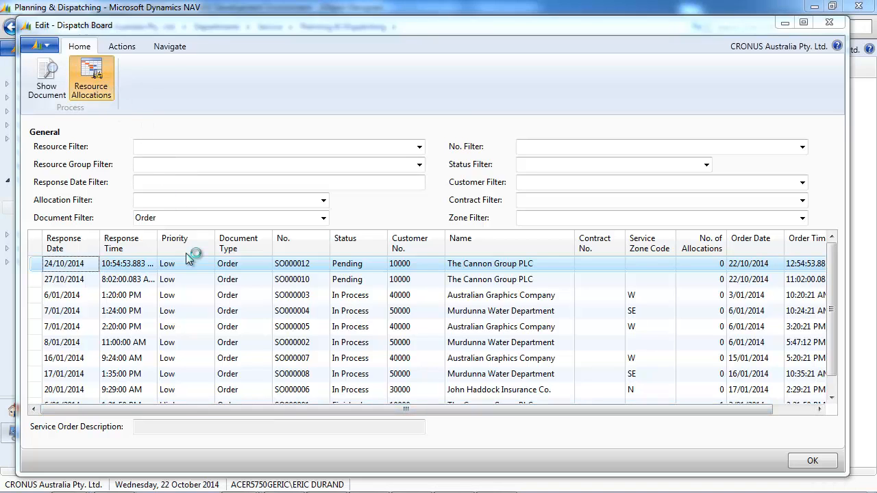
{"action": "left_click", "coordinate": [90, 77]}
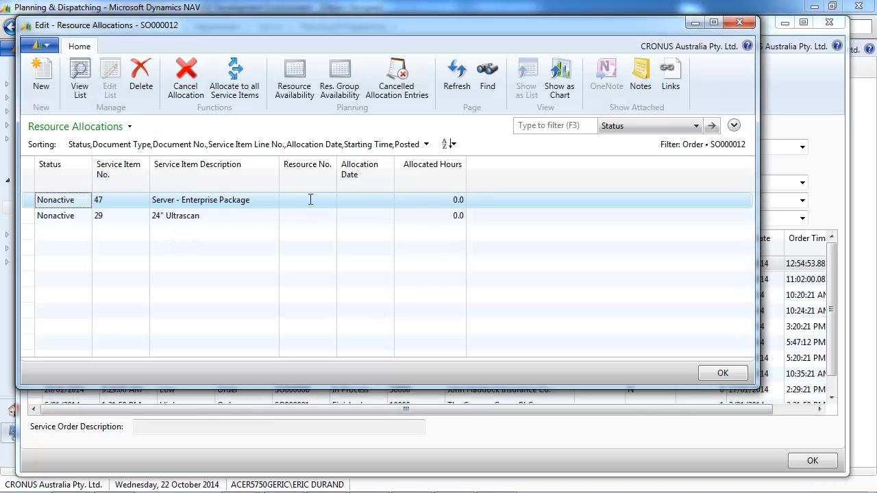
{"action": "type", "text": "lind"}
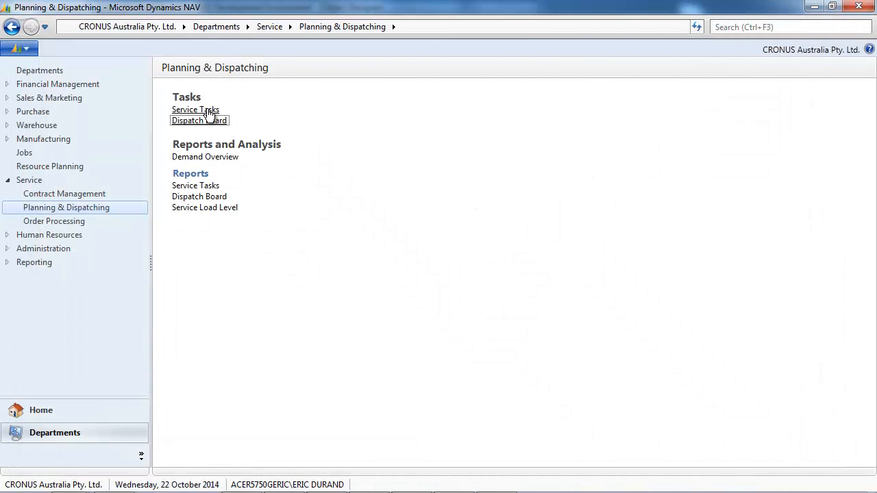
Open the Service Tasks list and bring service order SO000012 into view
{"action": "left_click", "coordinate": [195, 110]}
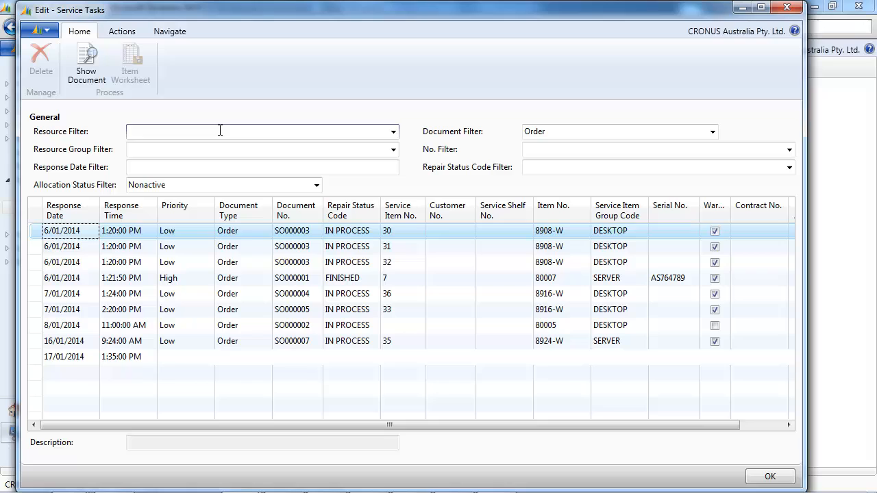
{"action": "scroll", "scroll_direction": "right", "scroll_amount": 3}
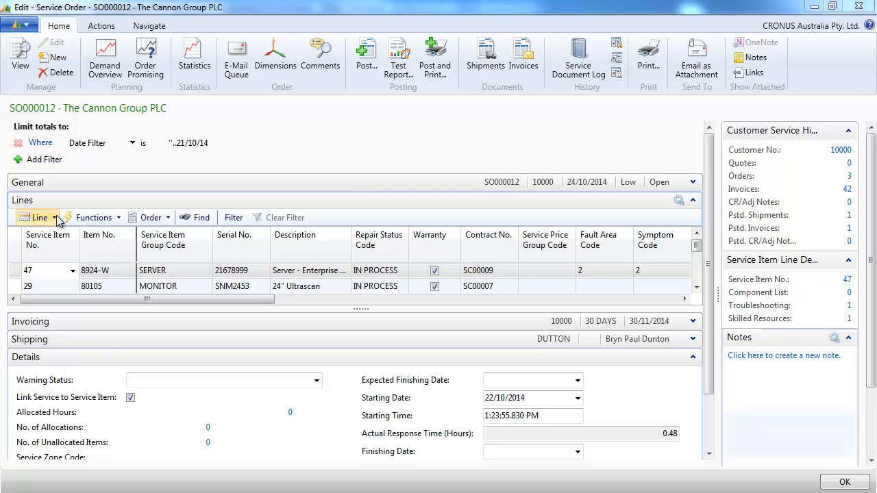
Add Resource-type worksheet lines for LINDA on the service item worksheet
{"action": "left_click", "coordinate": [38, 217]}
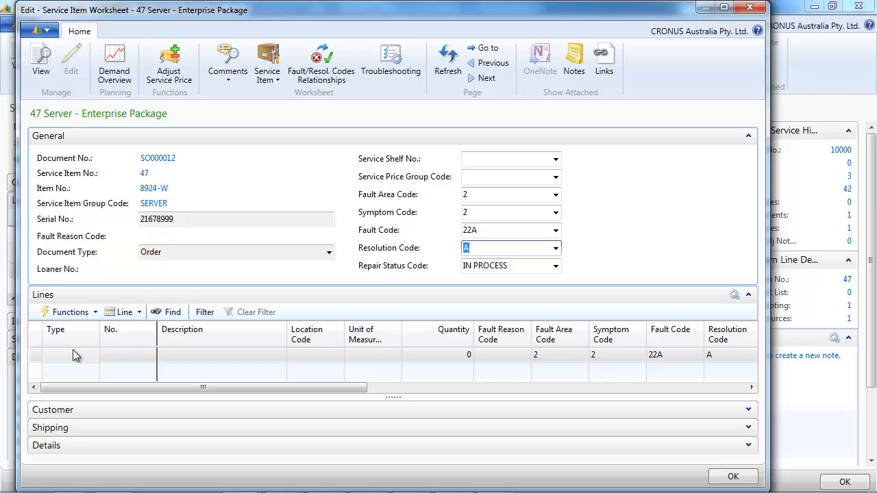
{"action": "left_click", "coordinate": [93, 355]}
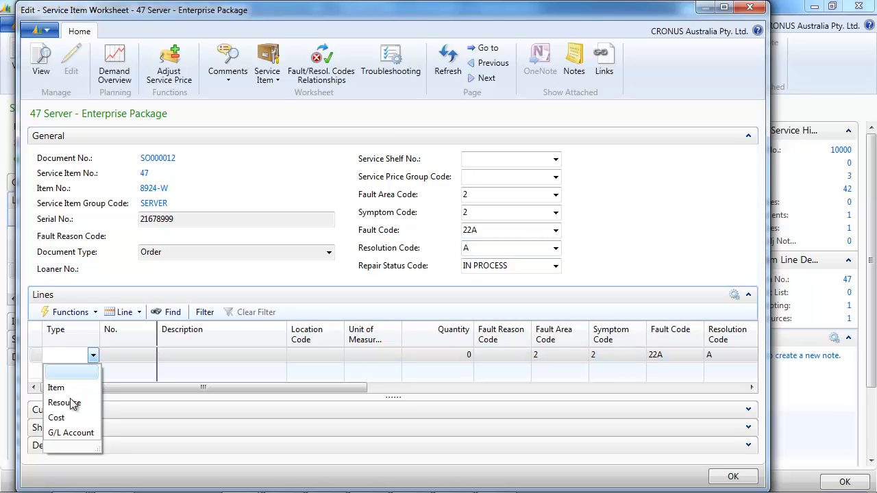
{"action": "left_click", "coordinate": [63, 403]}
{"action": "type", "text": "LINDA"}
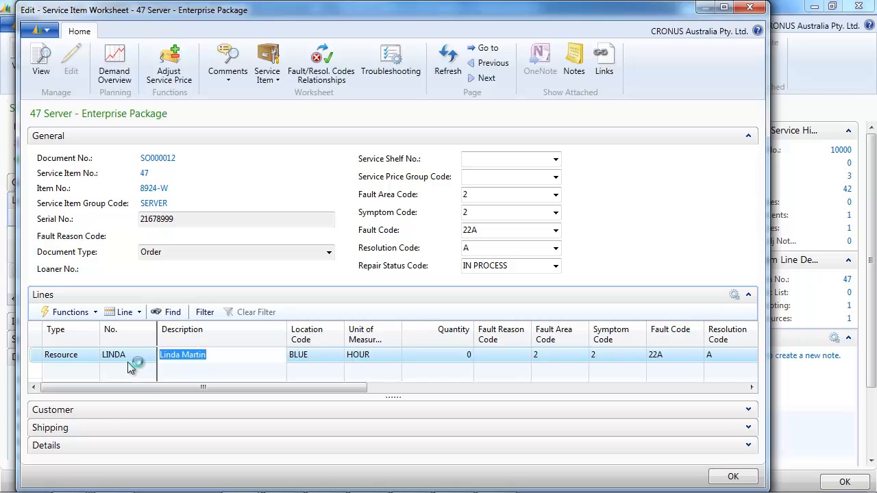
{"action": "left_click", "coordinate": [437, 354]}
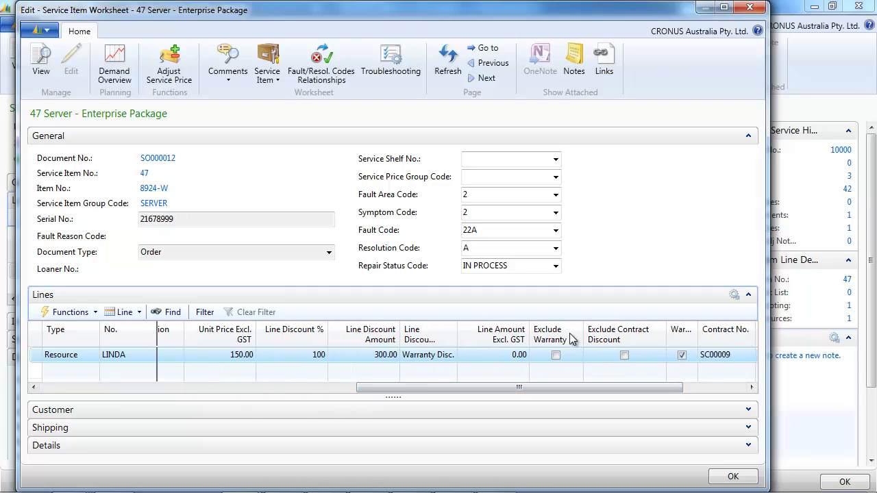
{"action": "mouse_move", "coordinate": [611, 384]}
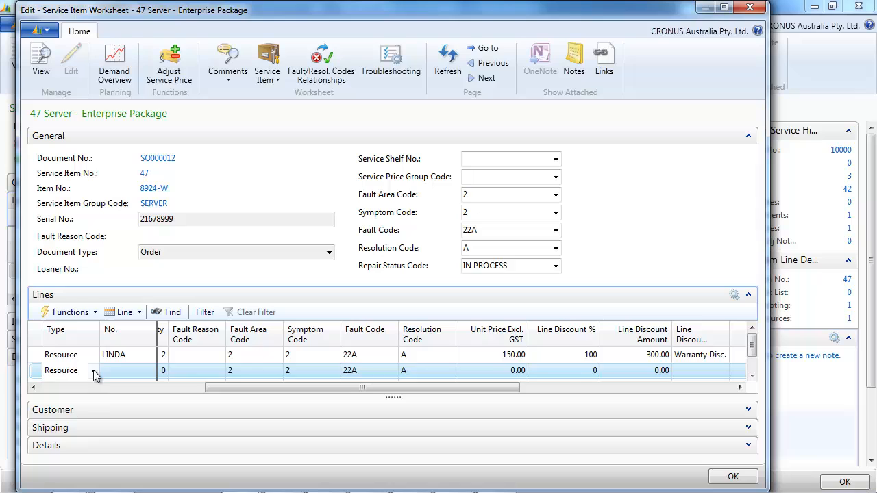
{"action": "left_click", "coordinate": [95, 370]}
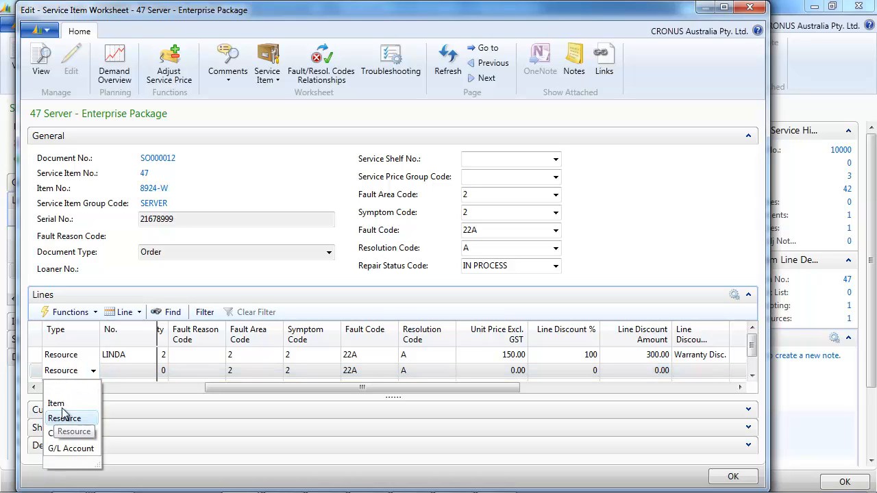
{"action": "left_click", "coordinate": [64, 418]}
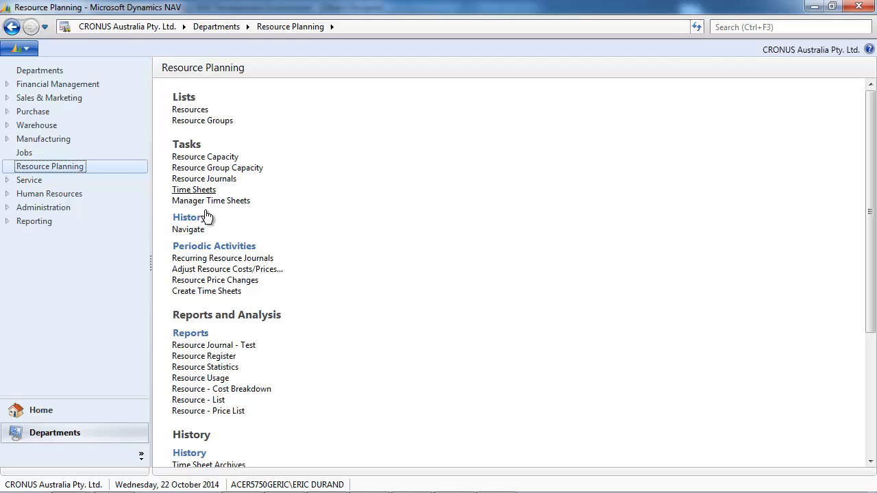
On time sheet TS00002 add a Service line for SO000012 with 2.00 hours
{"action": "left_click", "coordinate": [193, 189]}
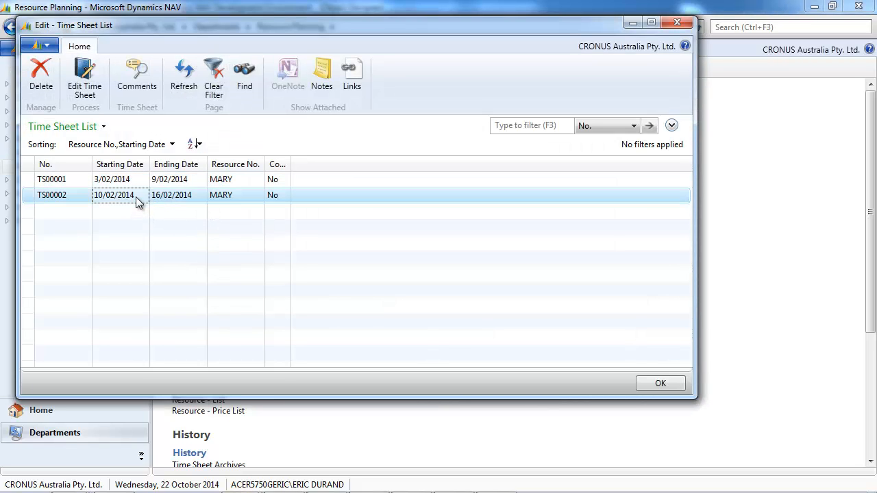
{"action": "mouse_move", "coordinate": [183, 276]}
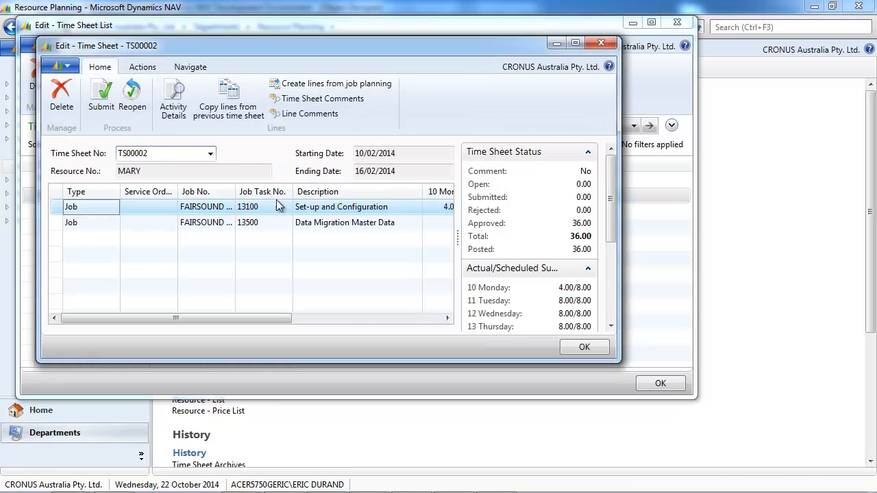
{"action": "left_click", "coordinate": [96, 239]}
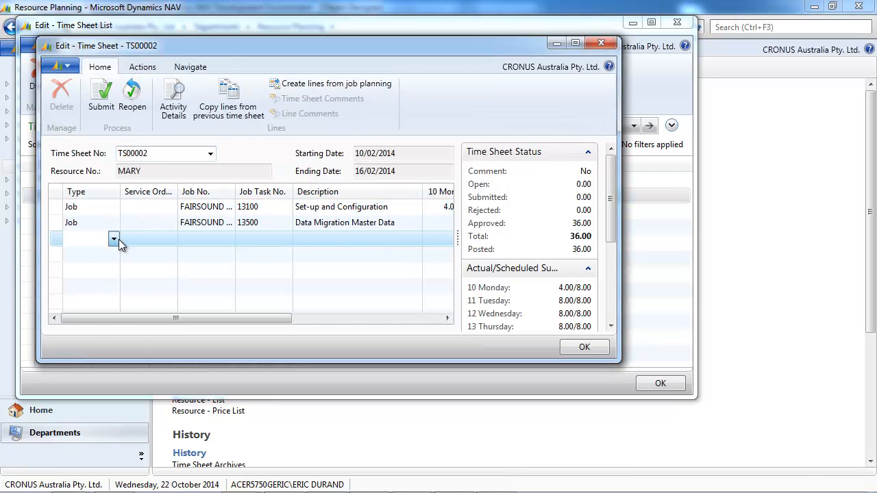
{"action": "left_click", "coordinate": [114, 239]}
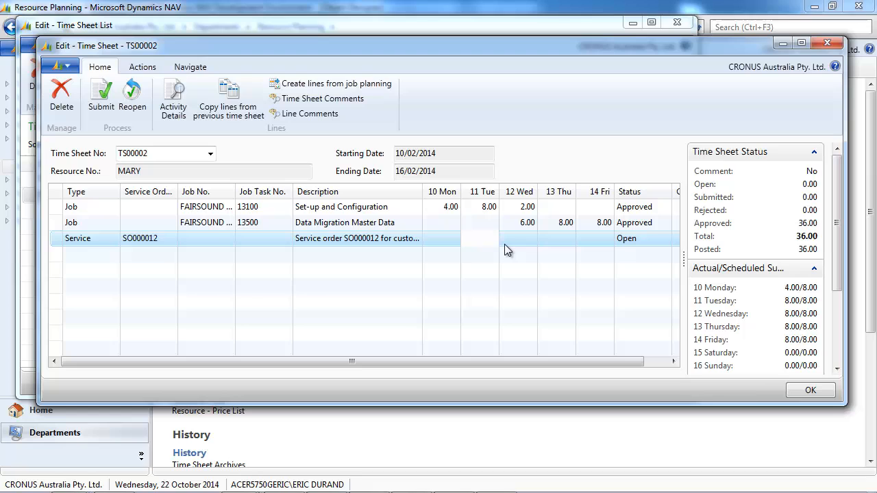
{"action": "type", "text": "2.00"}
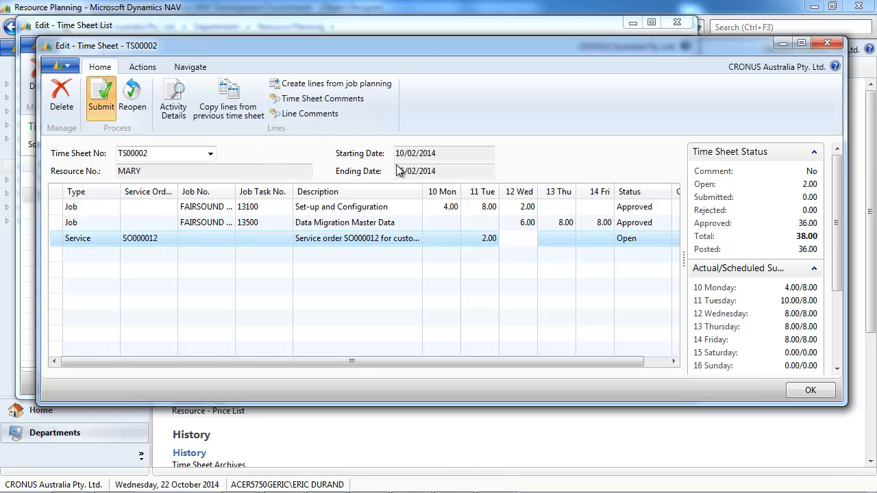
Submit all open time sheet lines for approval and leave the time sheet
{"action": "left_click", "coordinate": [101, 96]}
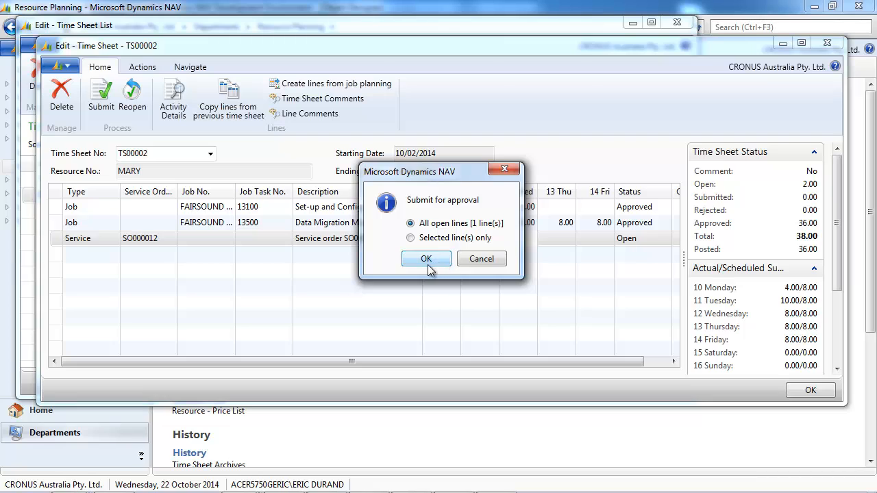
{"action": "left_click", "coordinate": [424, 258]}
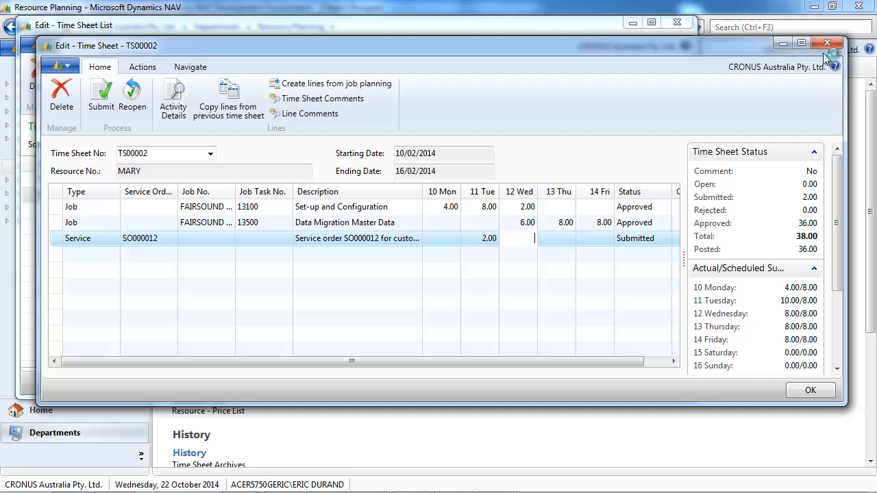
{"action": "left_click", "coordinate": [827, 43]}
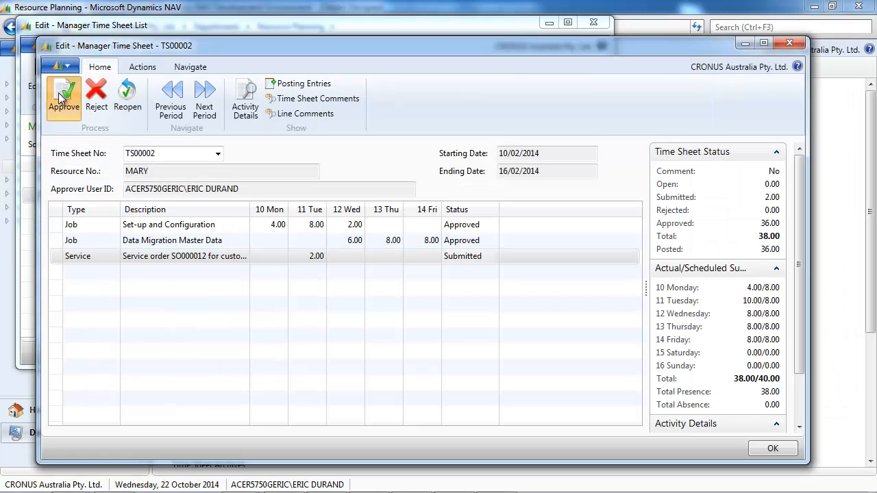
Approve all submitted lines on MARY's manager time sheet
{"action": "left_click", "coordinate": [63, 96]}
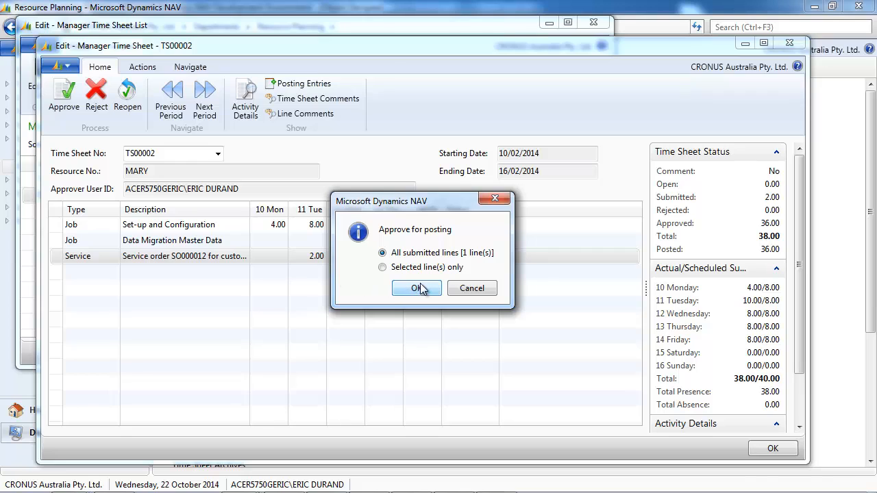
{"action": "left_click", "coordinate": [417, 288]}
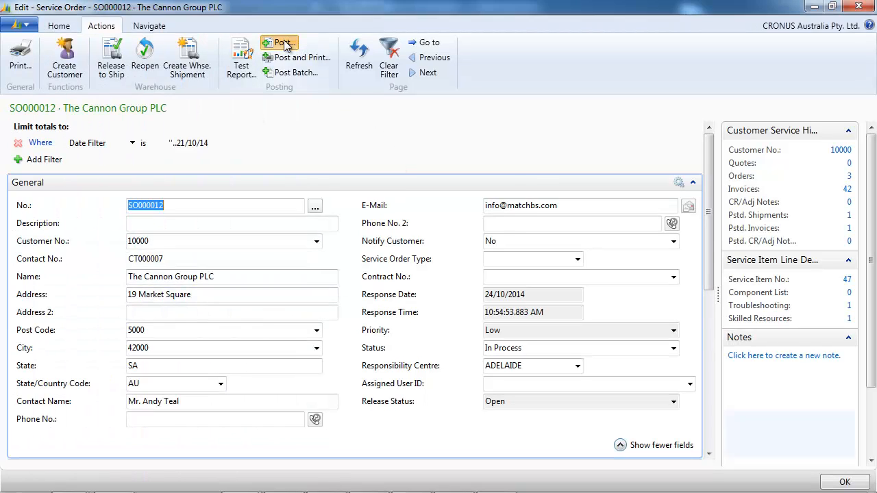
Post service order SO000012 with the Ship and Invoice option
{"action": "left_click", "coordinate": [280, 42]}
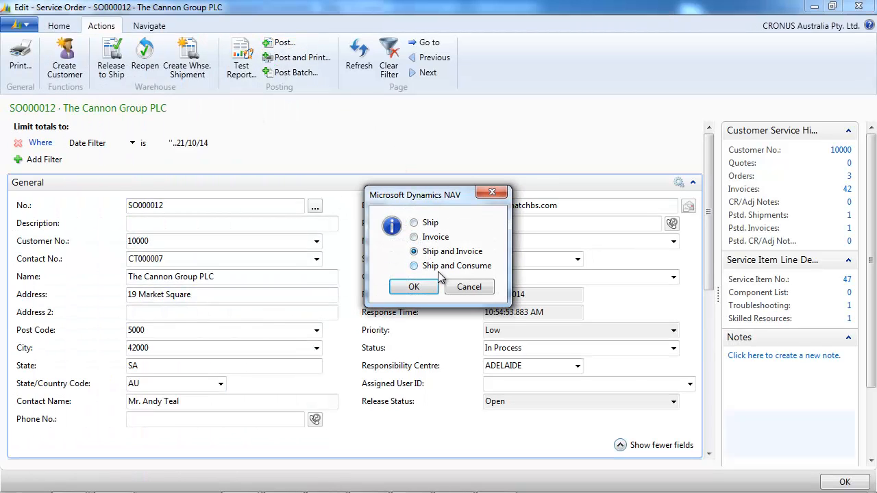
{"action": "left_click", "coordinate": [414, 286]}
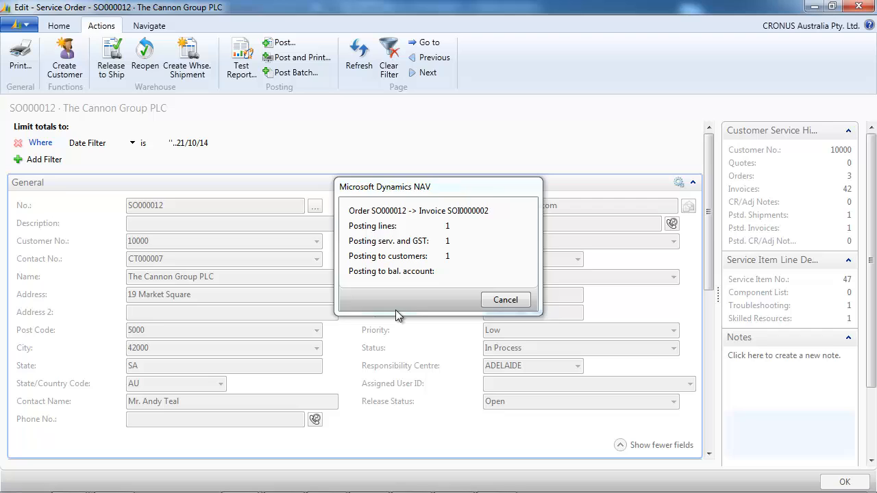
{"action": "left_click", "coordinate": [505, 299]}
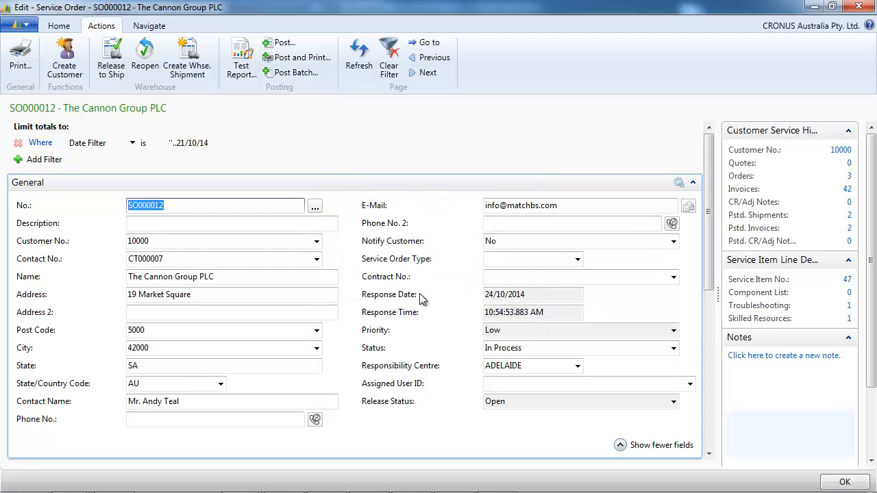
{"action": "mouse_move", "coordinate": [186, 58]}
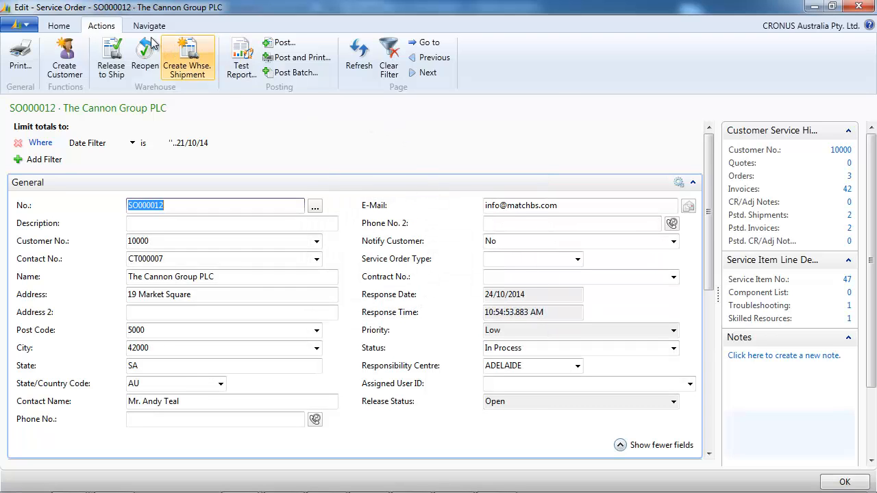
View the posted invoice SOI000002 through the order's Navigate documents
{"action": "left_click", "coordinate": [148, 25]}
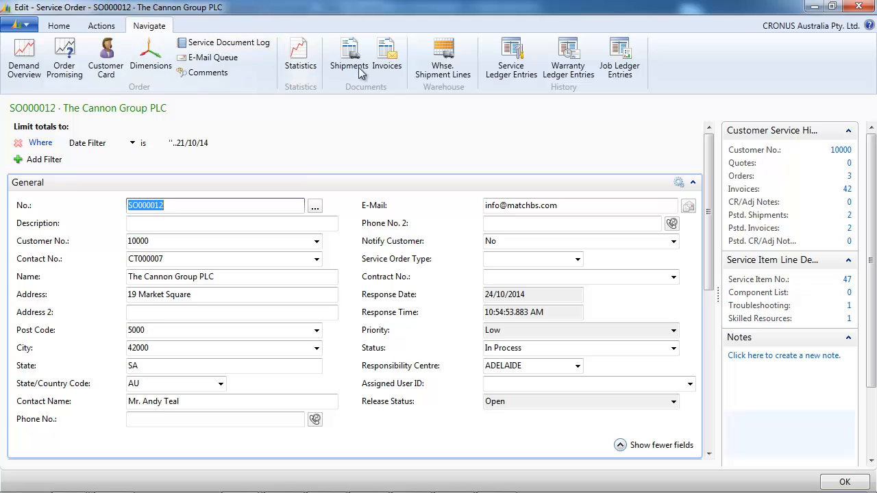
{"action": "left_click", "coordinate": [387, 56]}
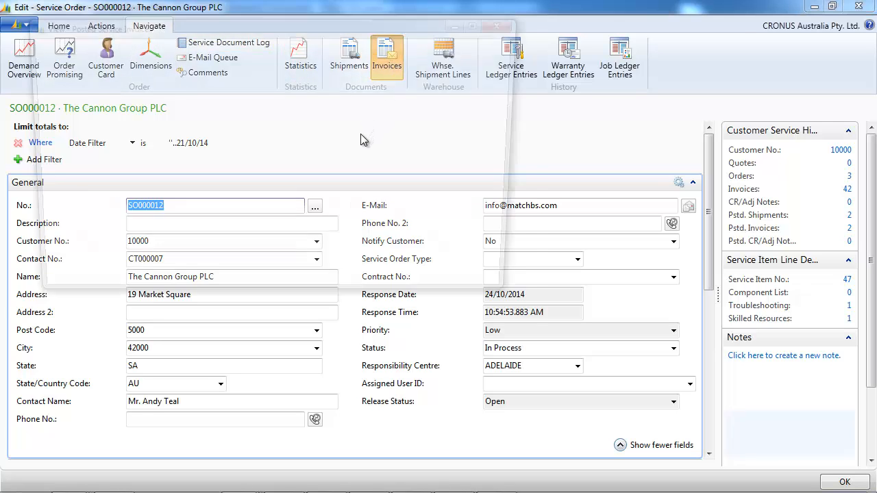
{"action": "left_click", "coordinate": [387, 57]}
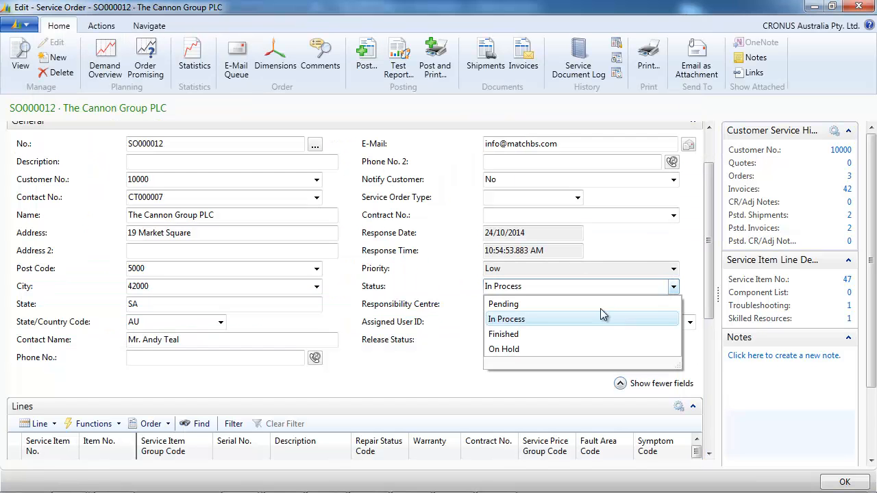
Set the order's Status to Finished and review the service item lines
{"action": "left_click", "coordinate": [505, 335]}
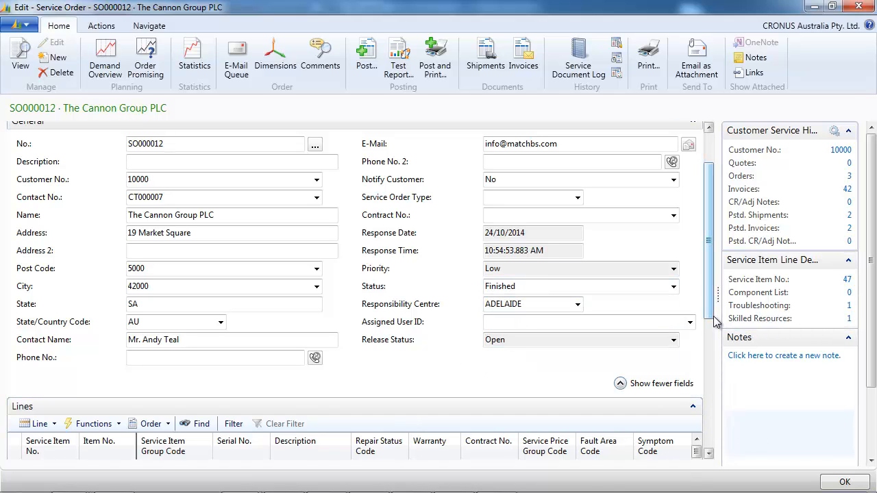
{"action": "scroll", "scroll_direction": "down", "scroll_amount": 3}
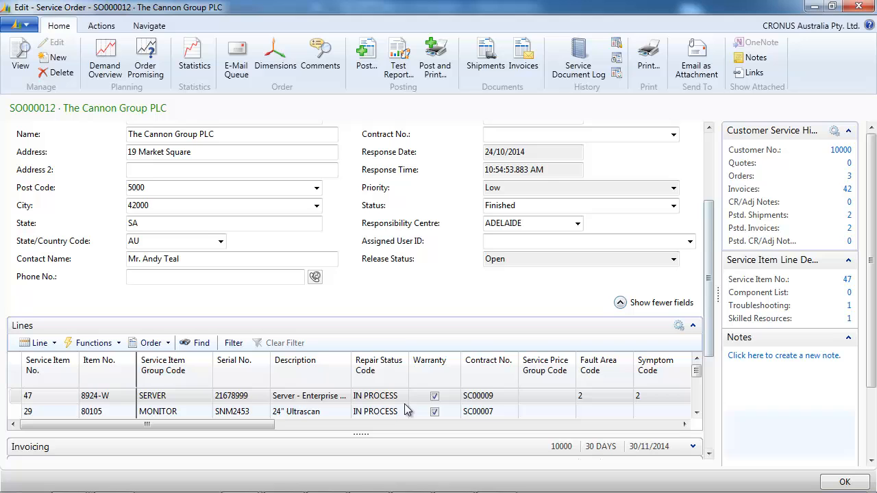